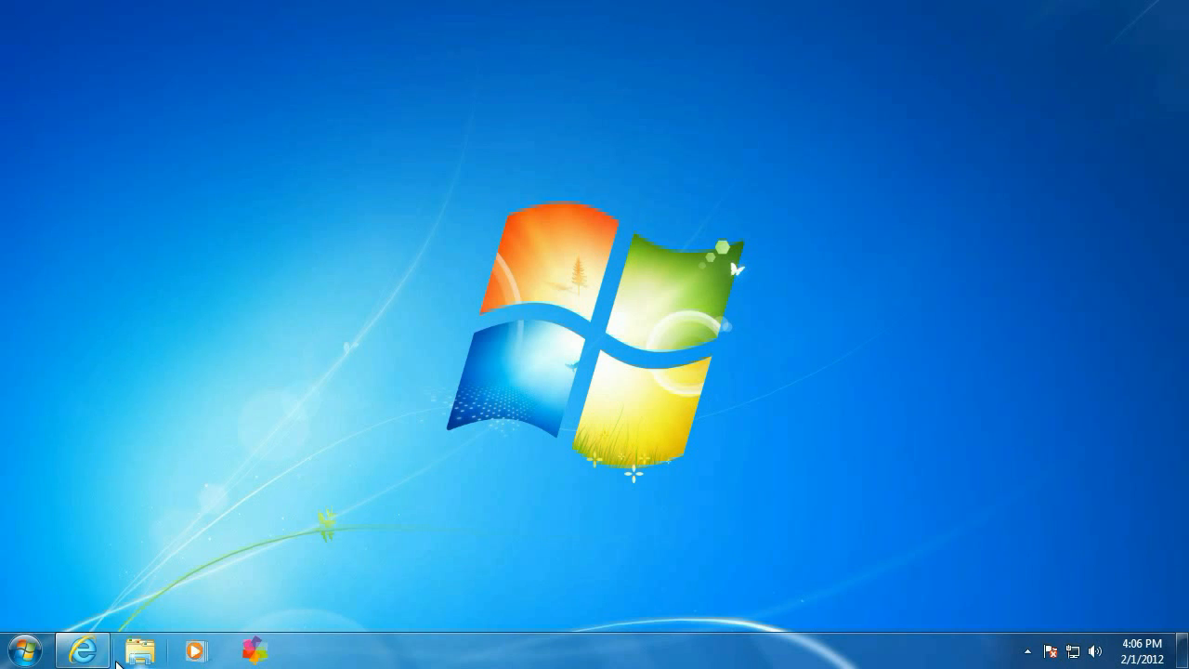
Step: Launch the browser and list the Wireless Router models in Tenda's Download Center
left_click(81, 650)
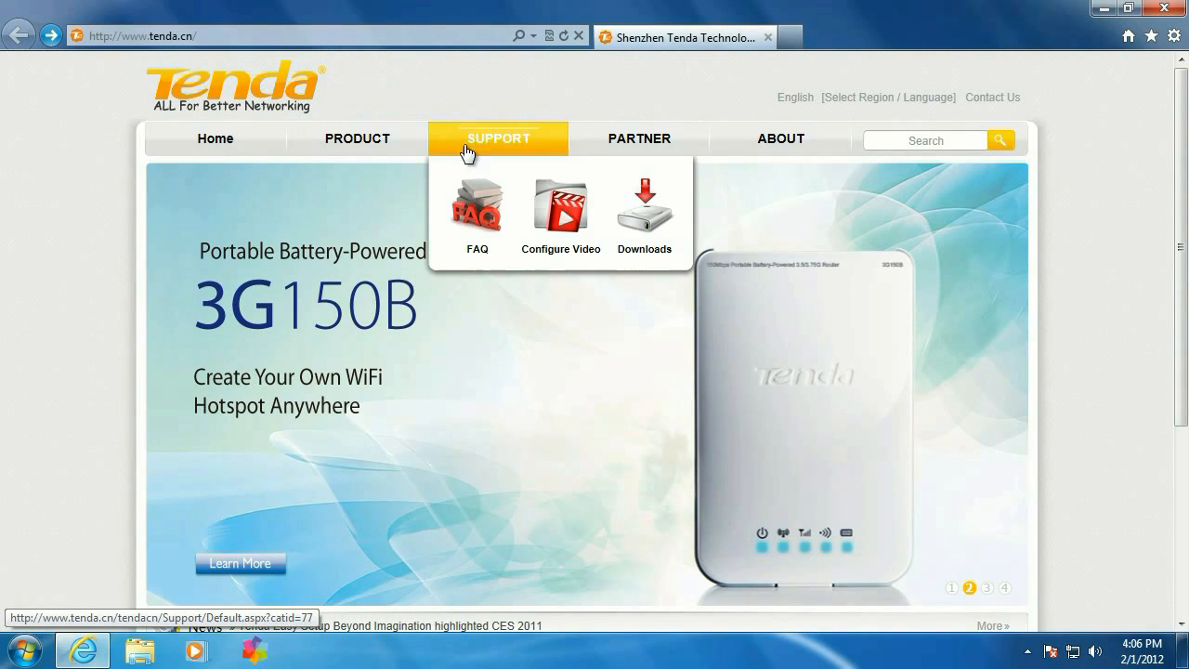
left_click(644, 208)
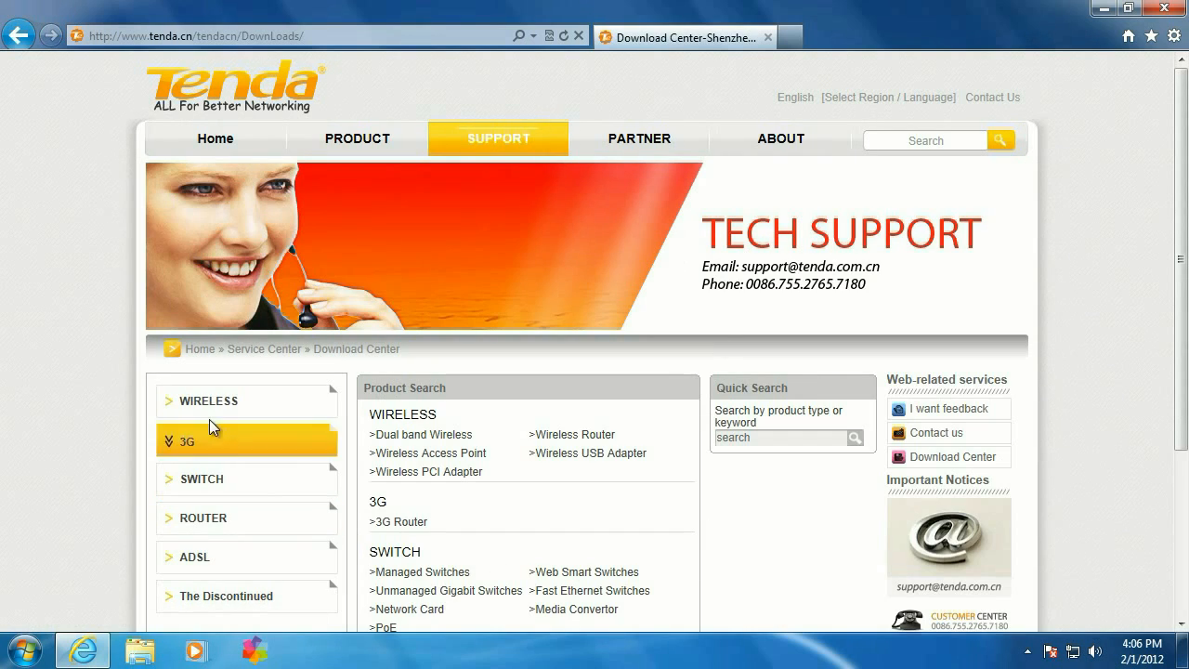
left_click(212, 401)
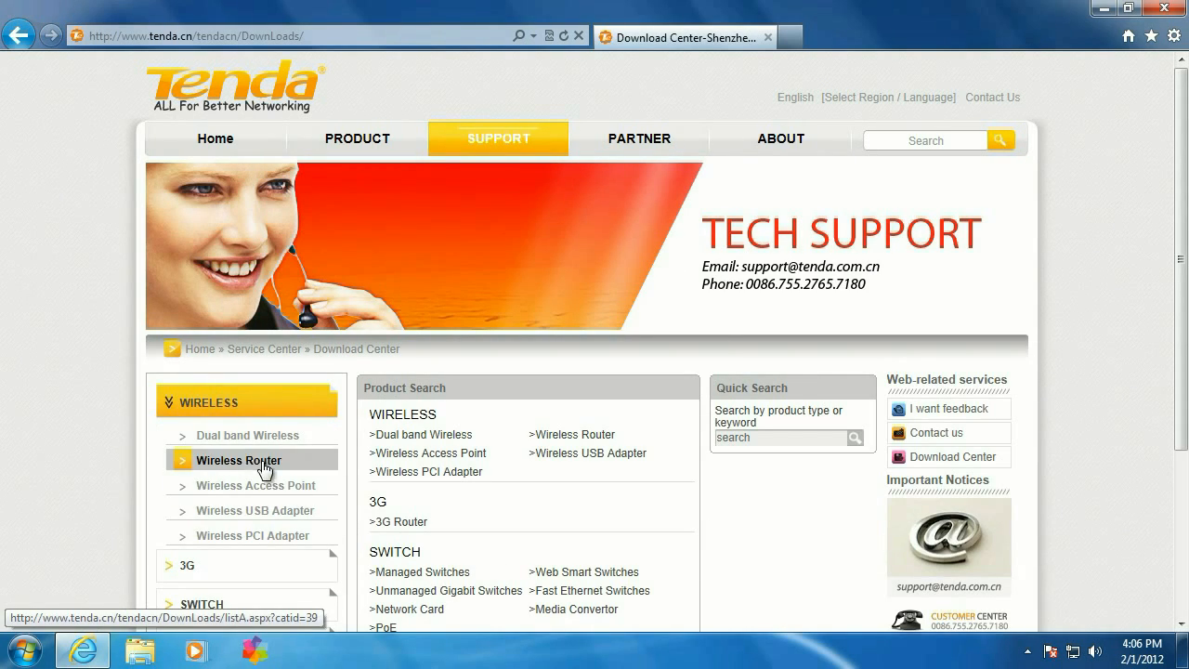
left_click(239, 459)
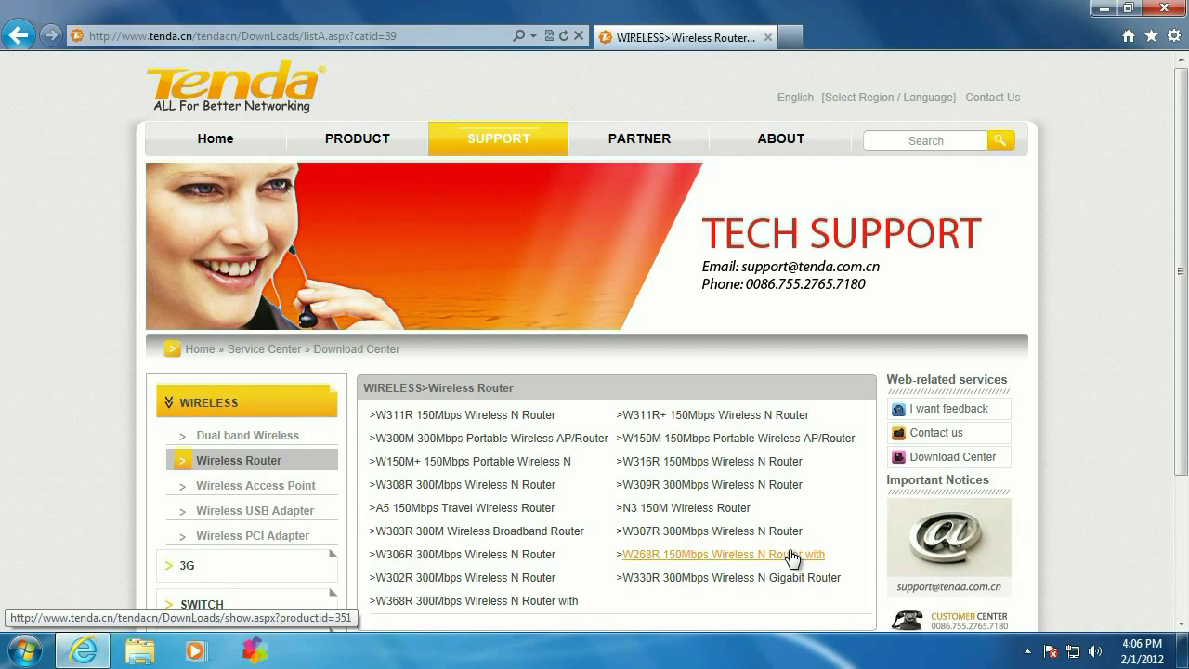
mouse_move(765, 567)
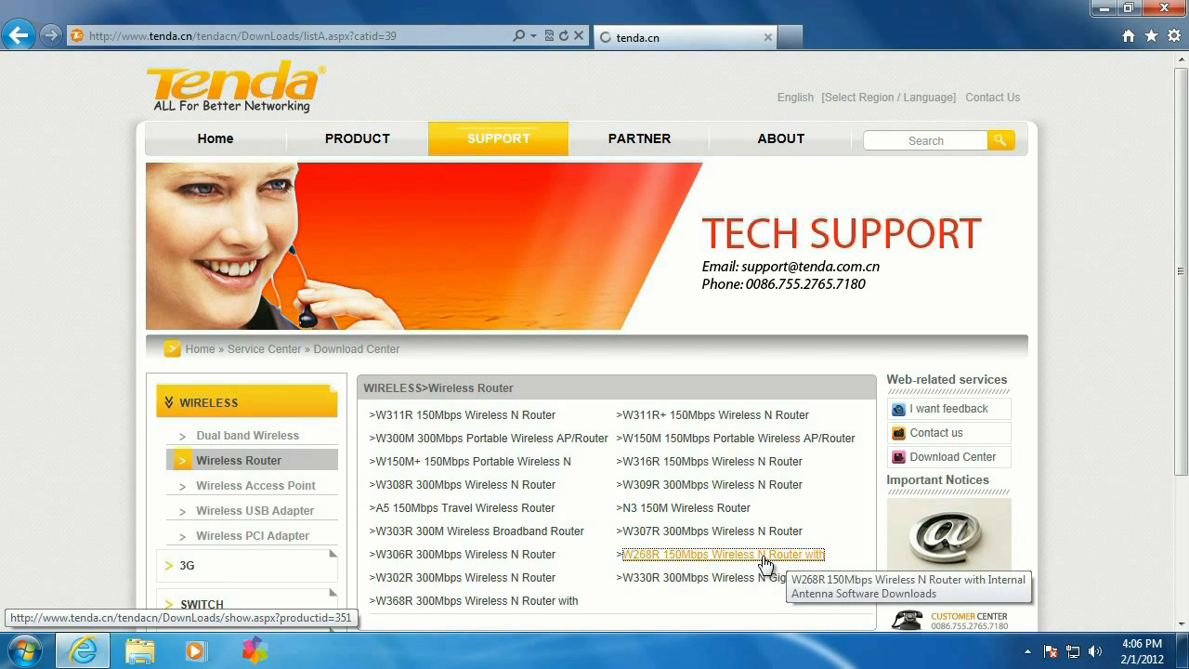
Step: Open the W268R firmware page and request the H1_V3.3.6d Ralink zip download
left_click(722, 554)
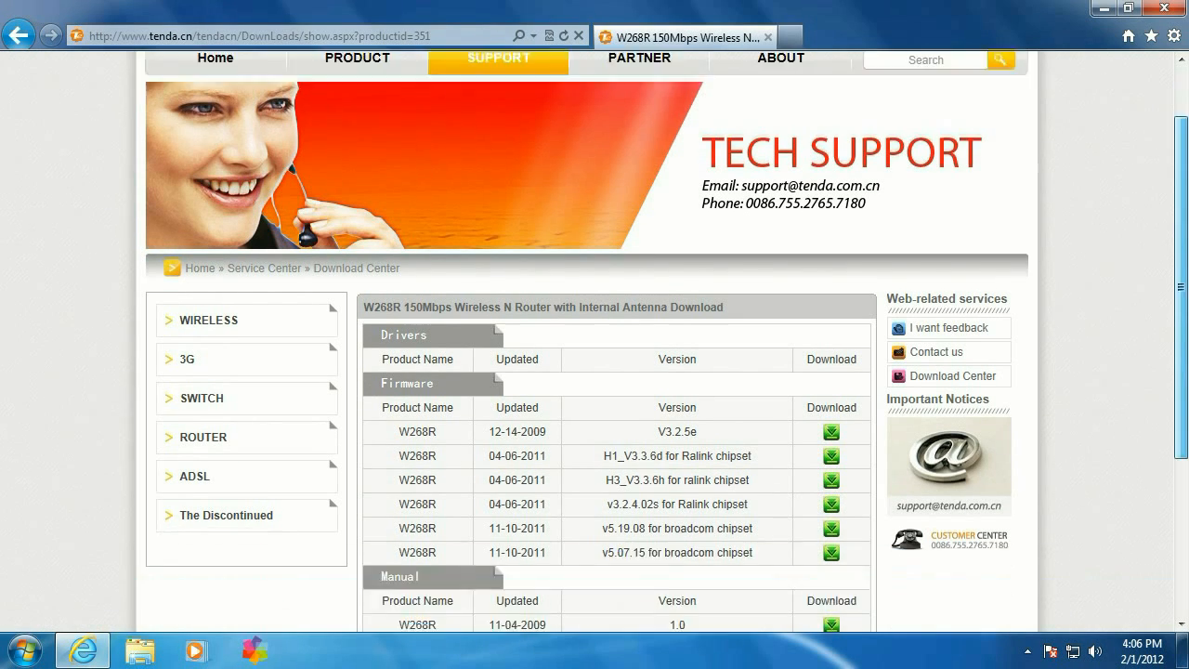
scroll("down", 3)
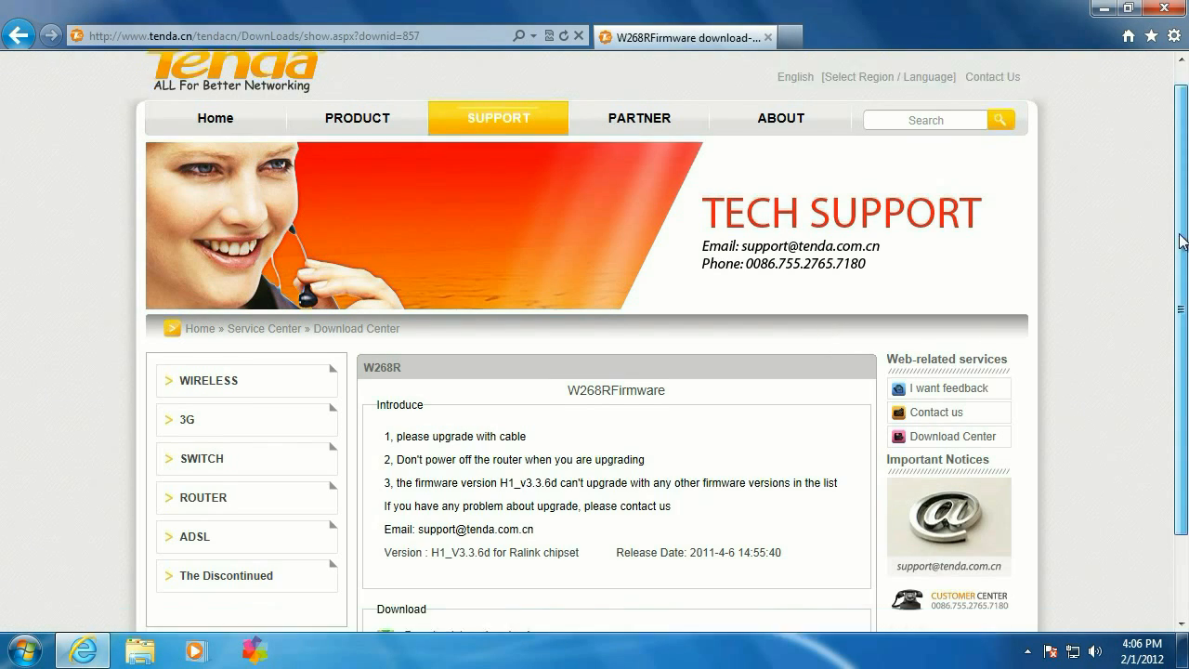
left_click(503, 532)
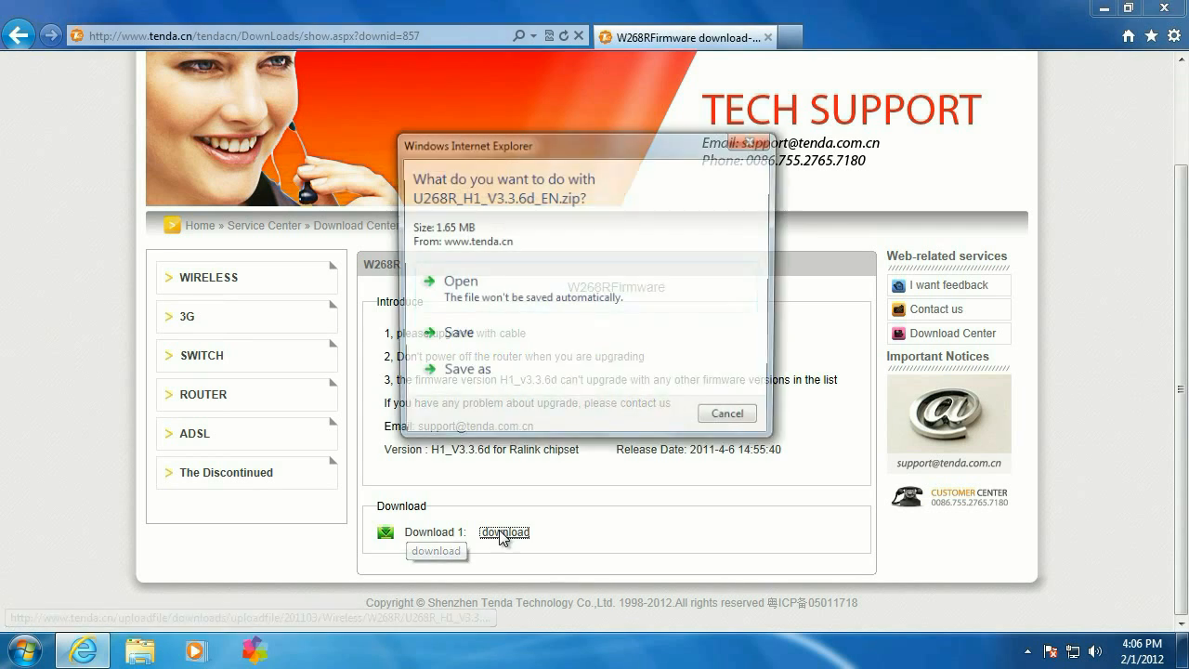
Step: Save the U268R_H1_V3.3.6d_EN firmware zip into the Downloads folder
left_click(468, 369)
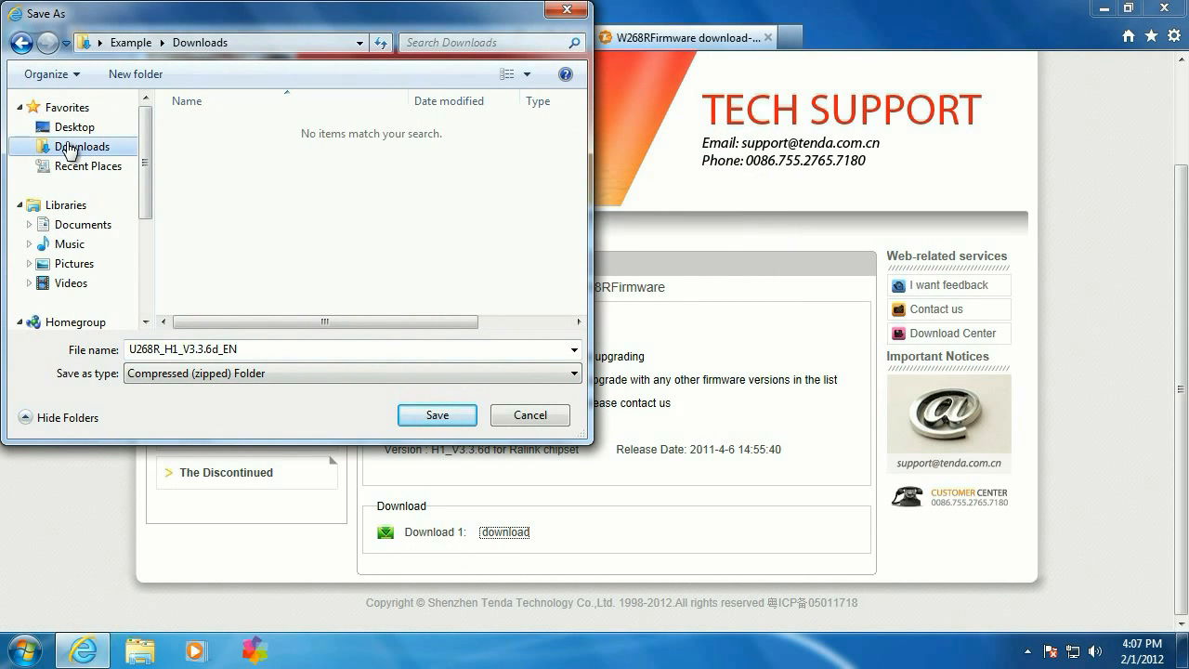
left_click(437, 415)
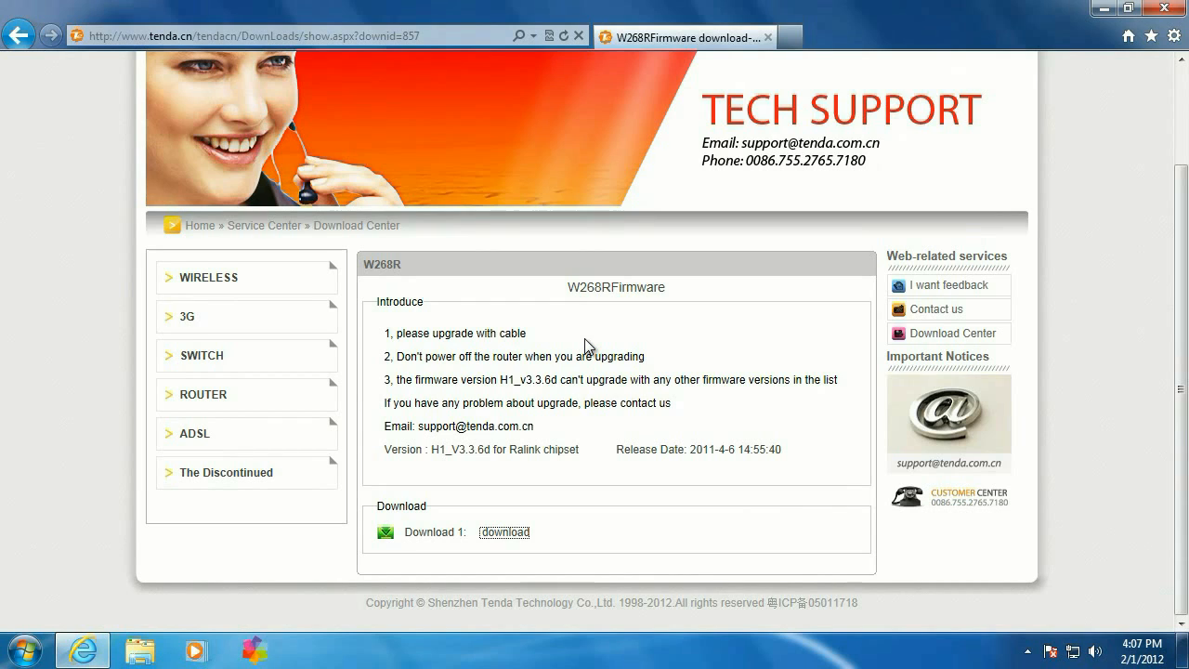
left_click(251, 35)
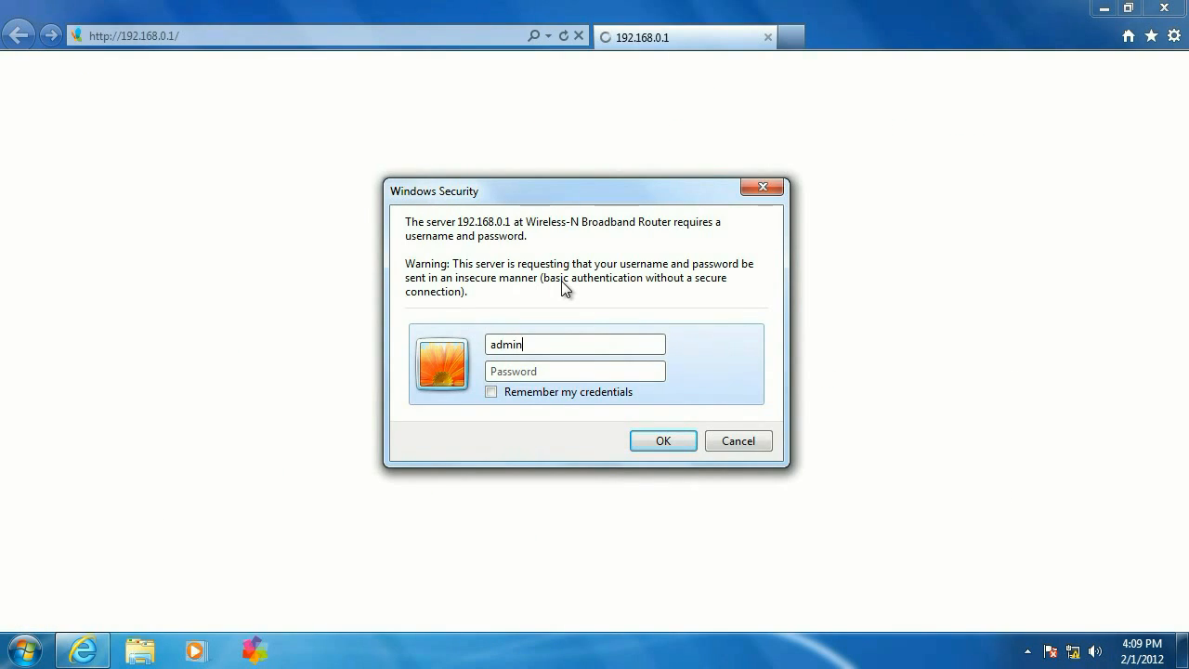
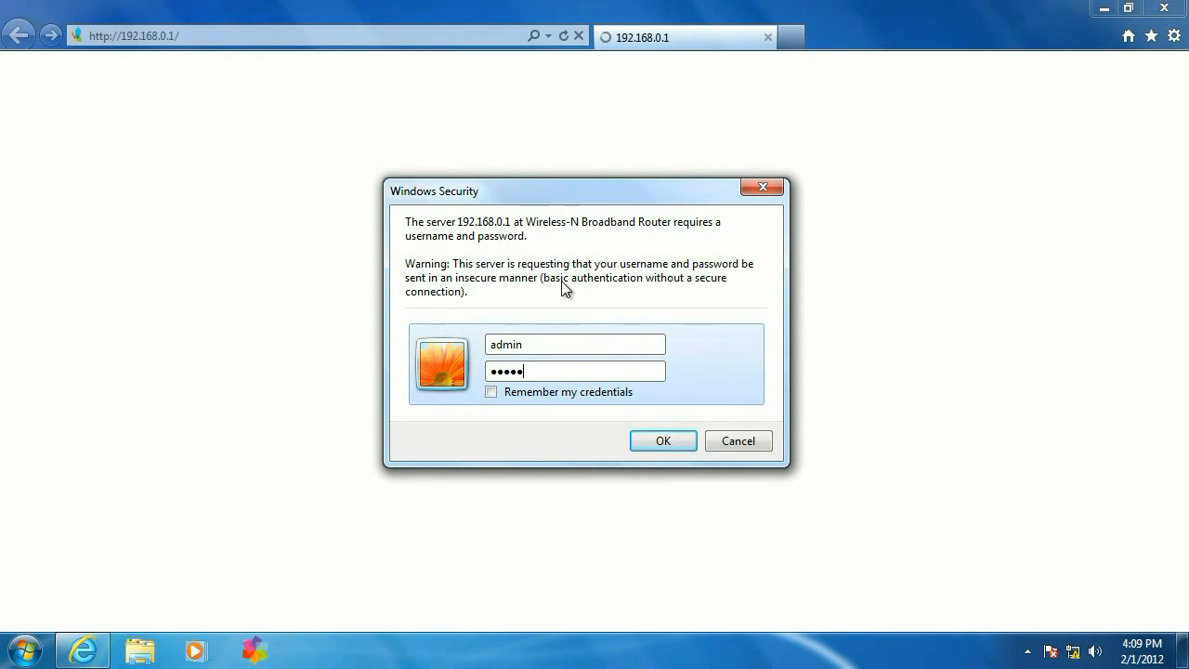
left_click(662, 440)
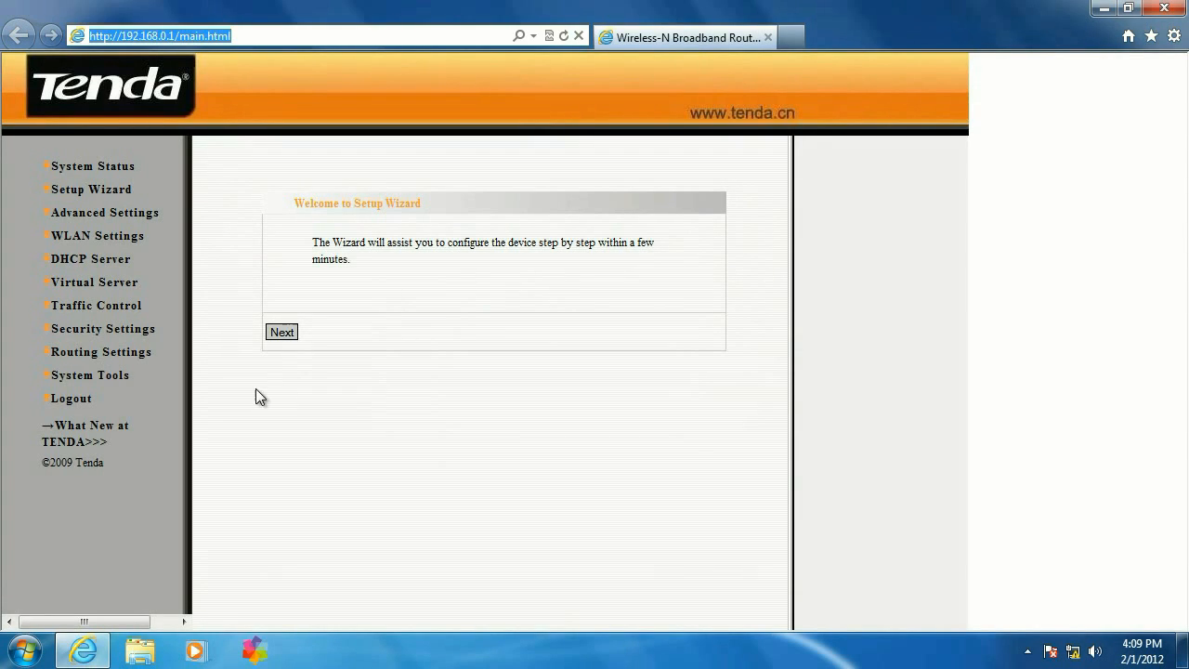
Step: Open the System Tools Upgrade page and browse for a firmware file
left_click(89, 374)
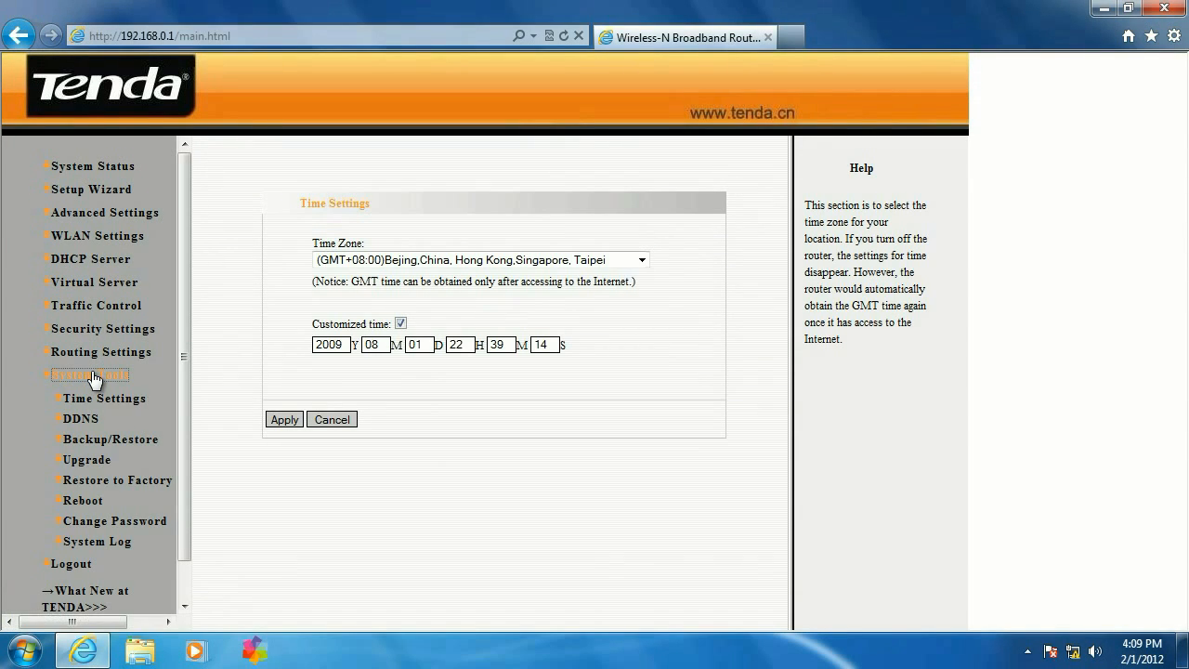
left_click(84, 459)
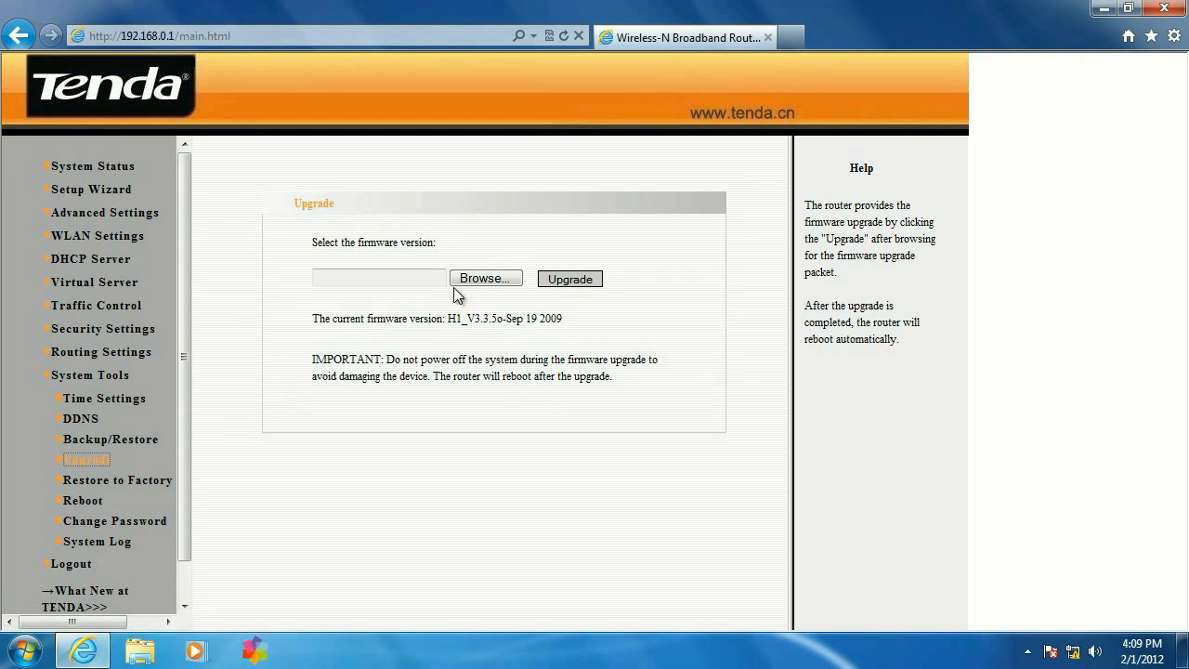
left_click(485, 278)
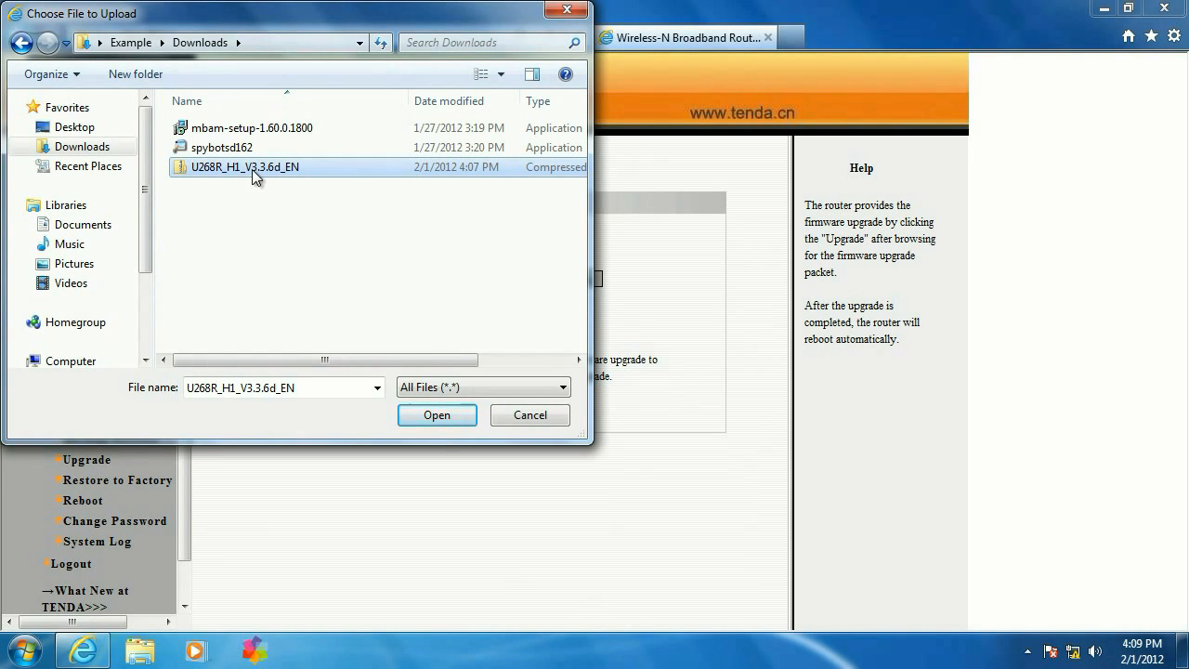
Step: Select the U268R firmware zip, run Upgrade and confirm it
left_click(436, 414)
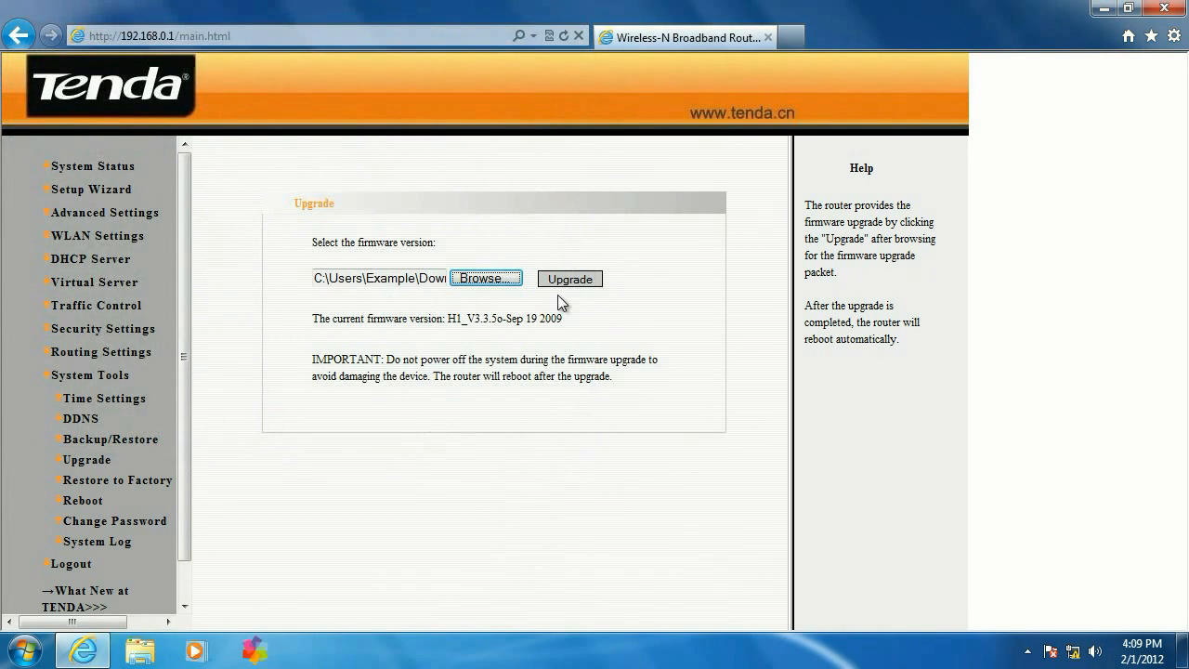
left_click(569, 279)
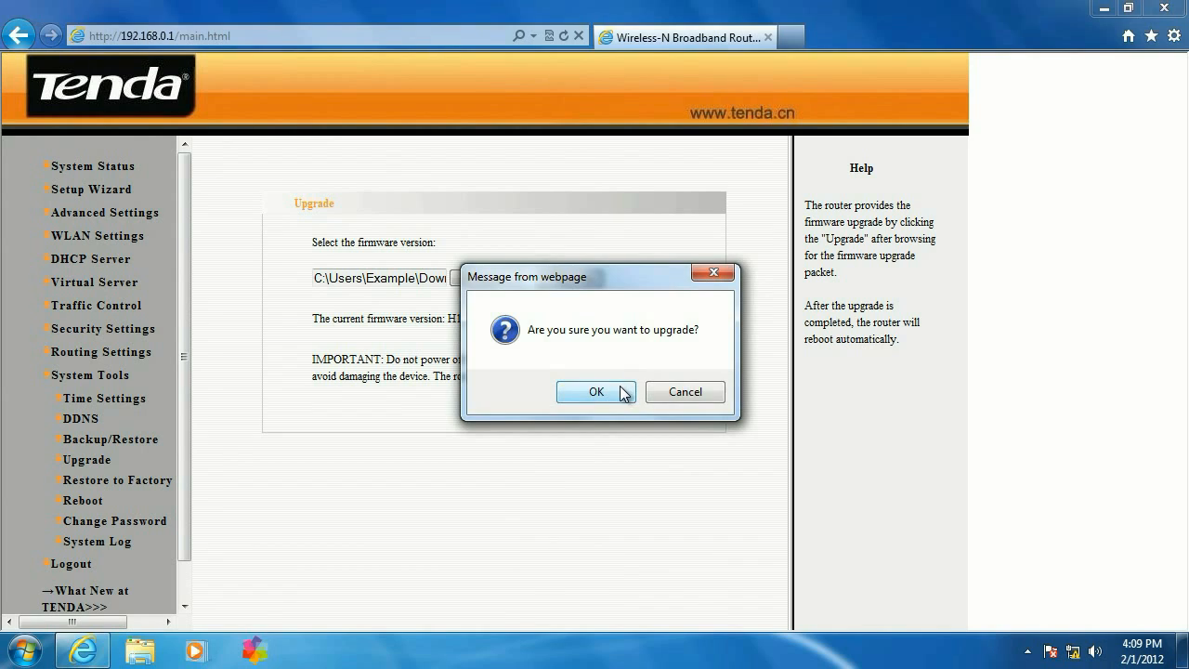
left_click(596, 391)
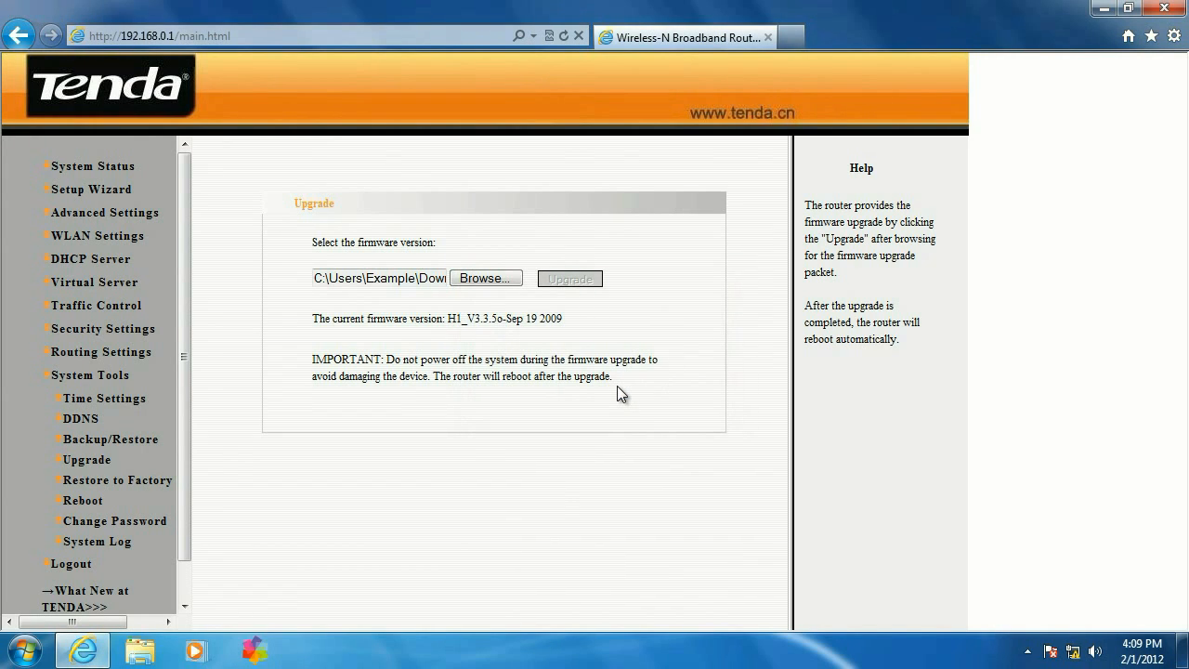
left_click(569, 278)
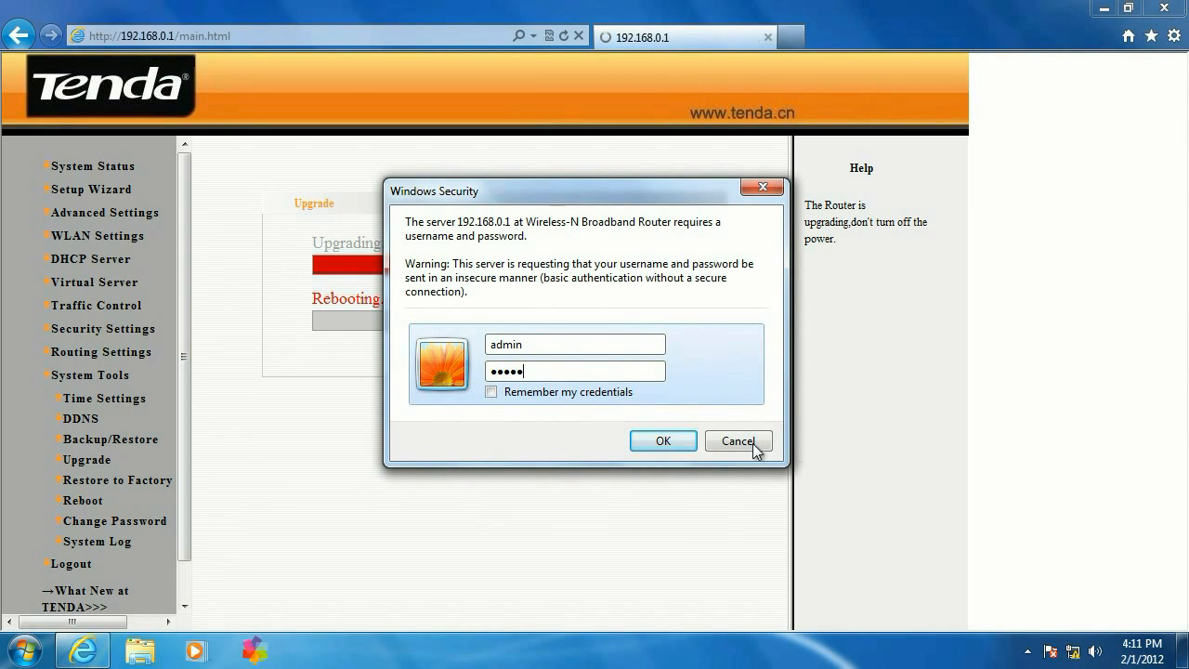
Step: Dismiss the repeated Windows Security login to show the Setup Wizard page
left_click(663, 440)
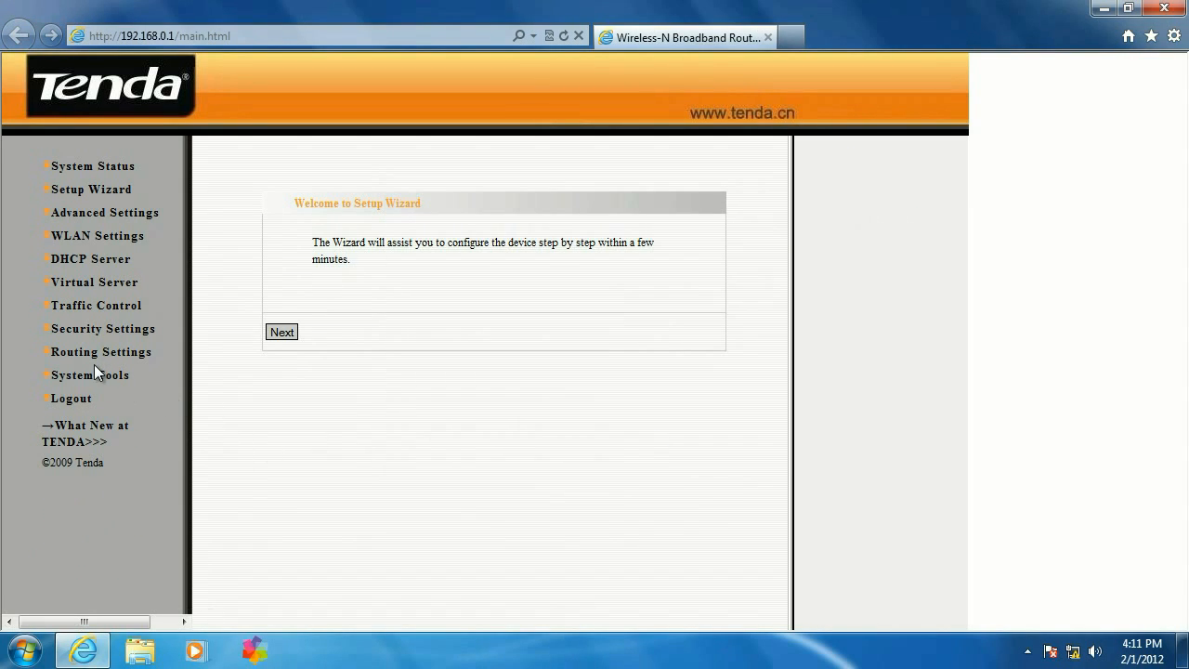
mouse_move(633, 412)
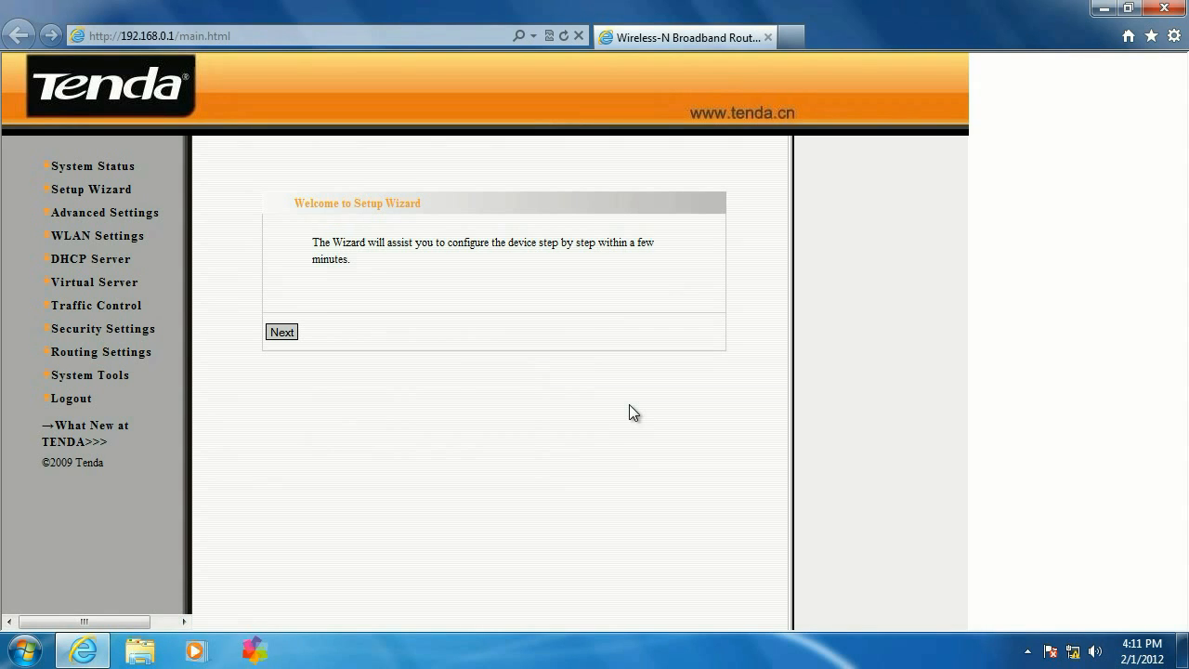
mouse_move(1133, 40)
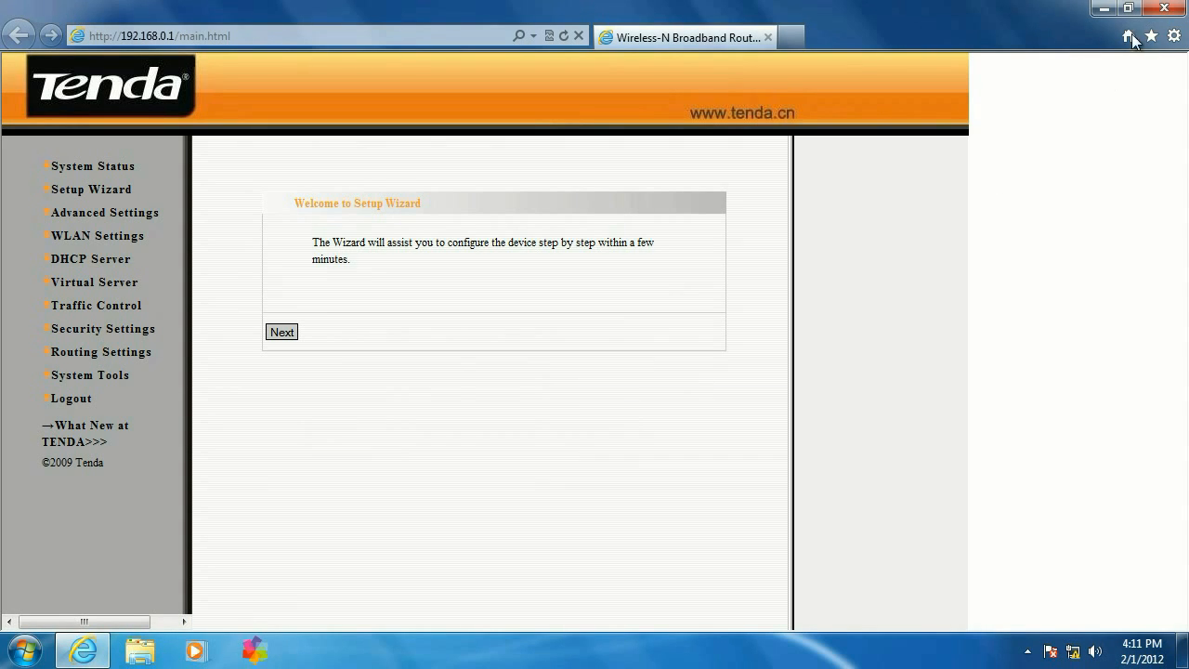